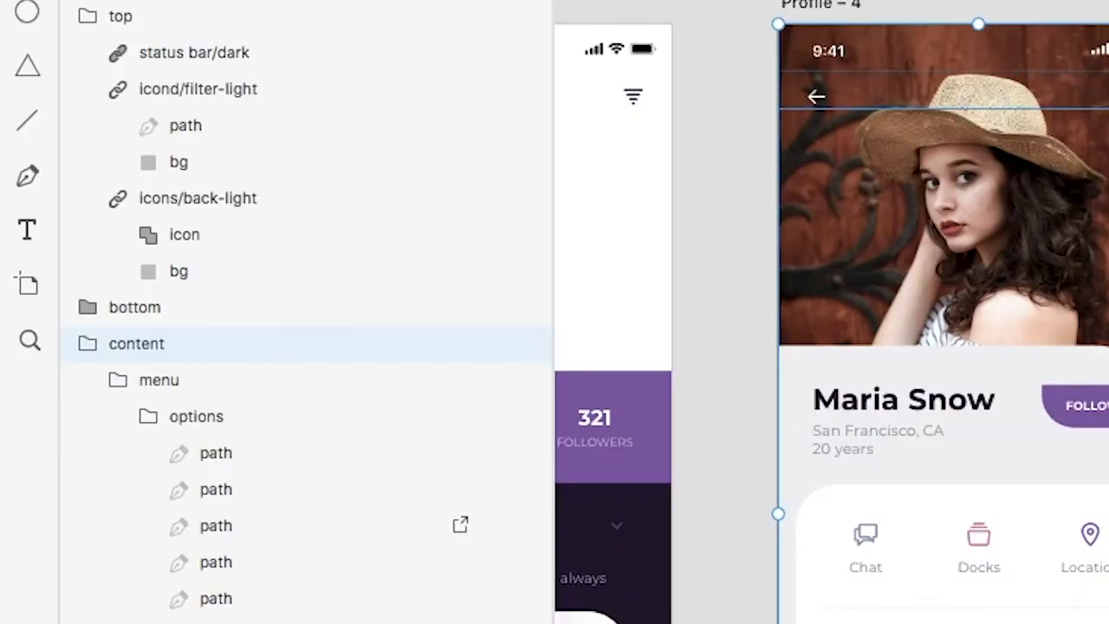
Select the status bar layer of the Profile 4 artboard in the Layers panel
left_click(117, 16)
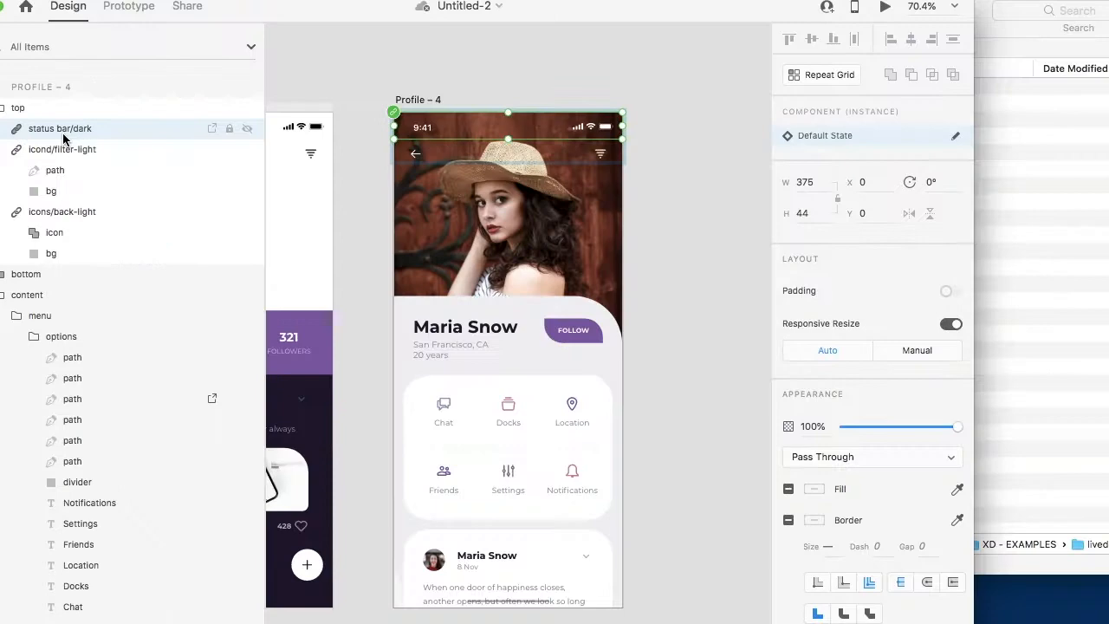
mouse_move(61, 134)
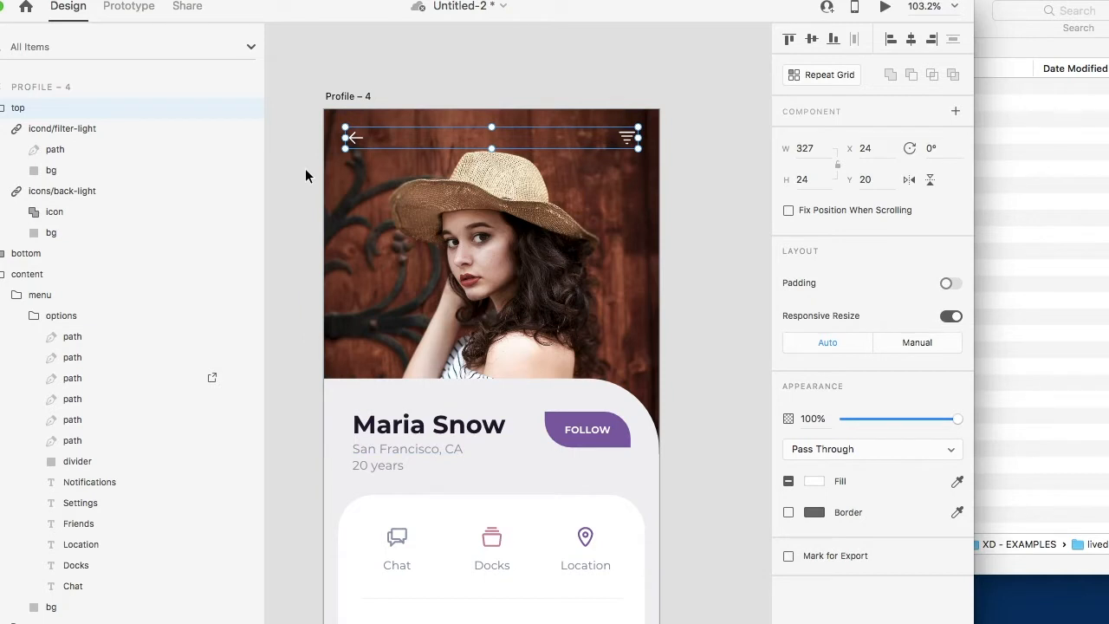
mouse_move(295, 201)
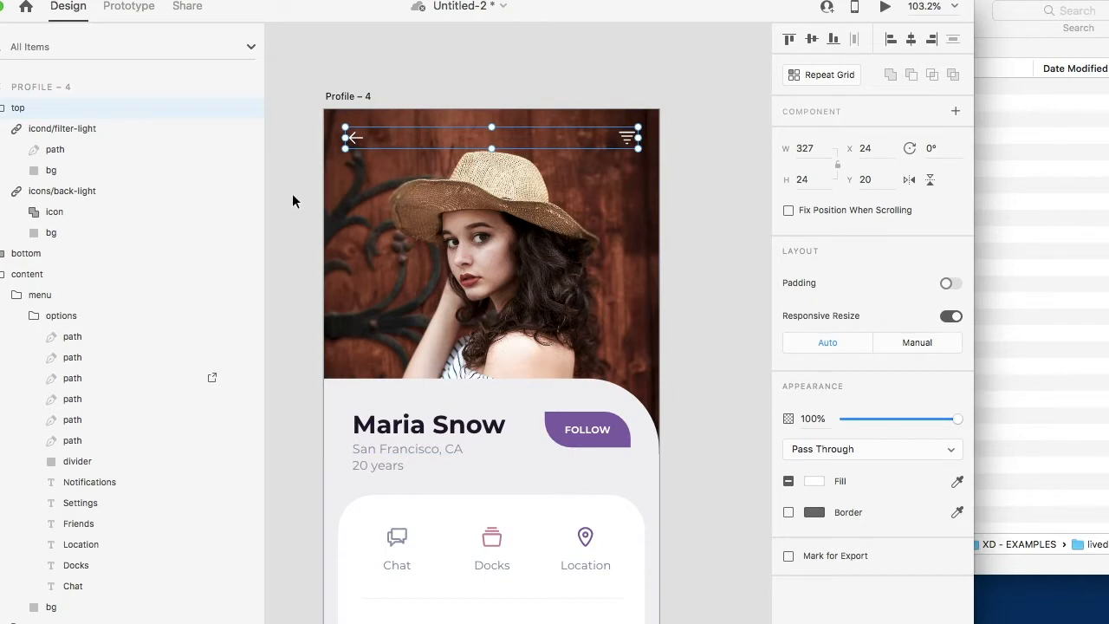
mouse_move(209, 127)
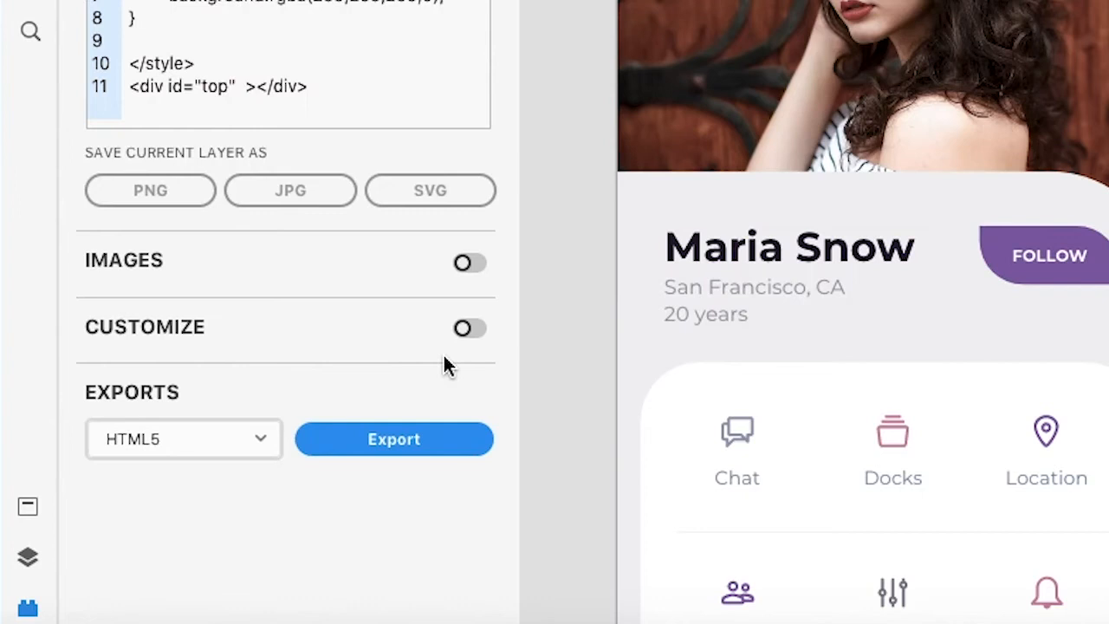
Enable Customize with SVG layer output and start the export to Android Studio
left_click(468, 329)
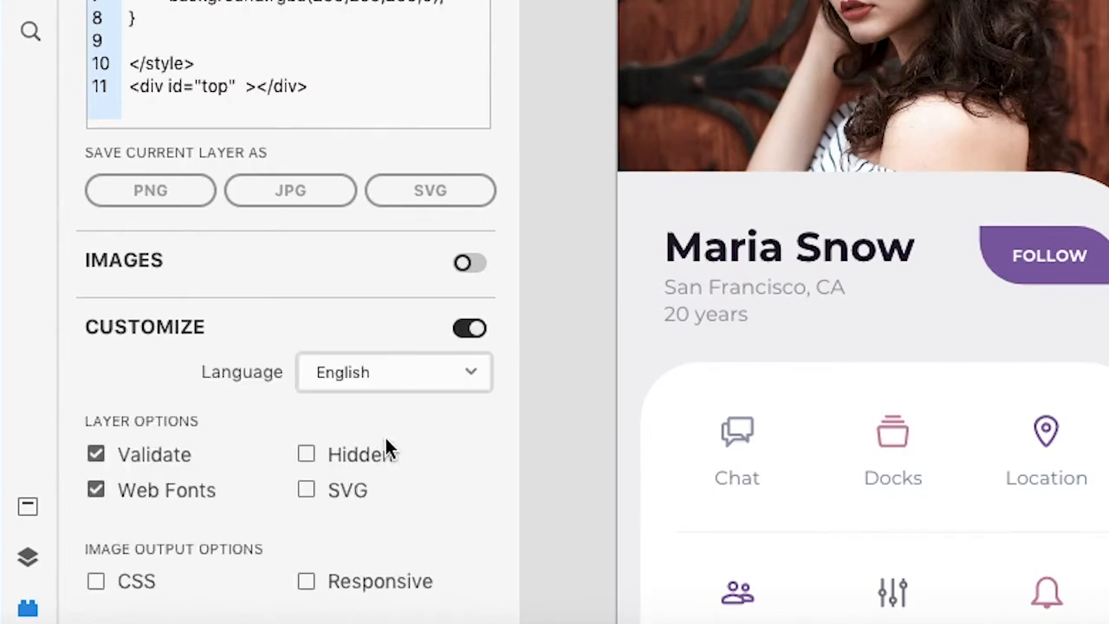
scroll("down", 3)
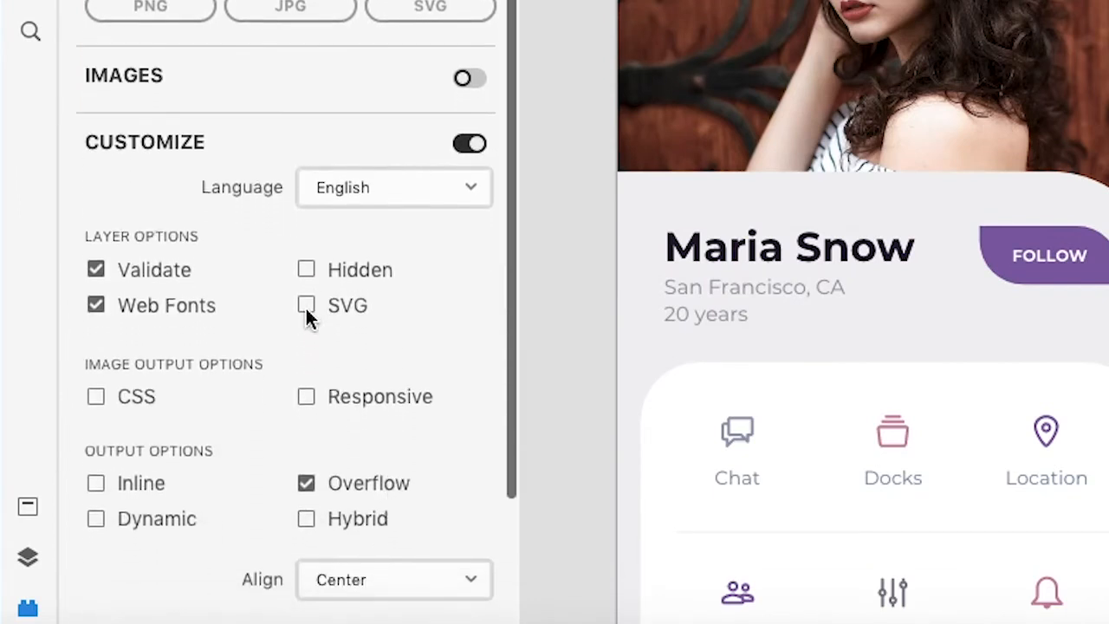
left_click(305, 305)
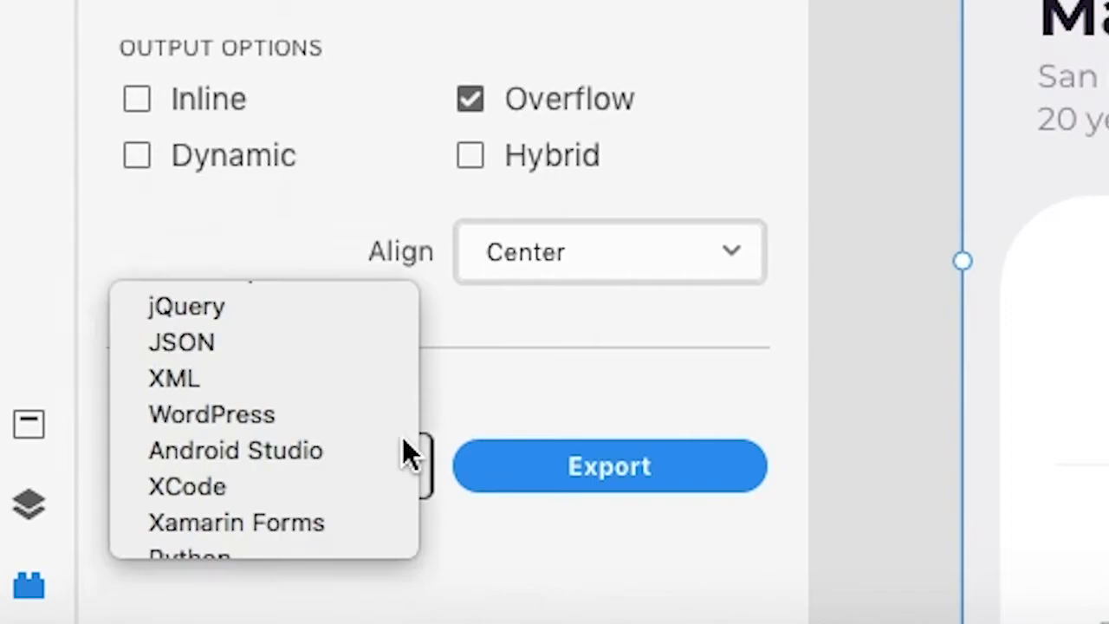
left_click(610, 466)
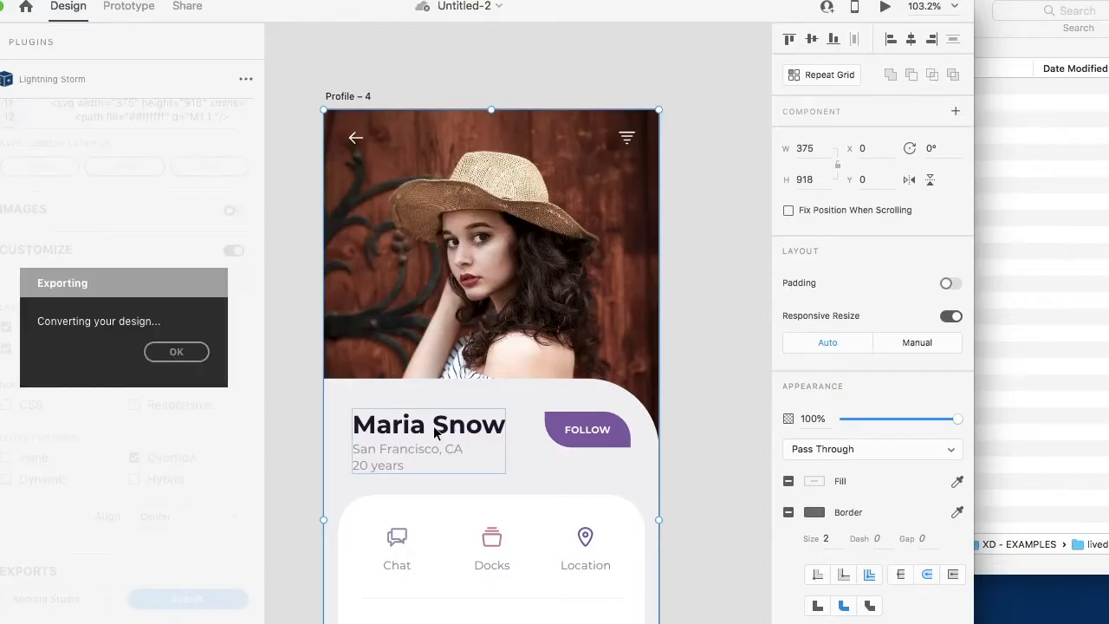
Dismiss the export dialog, expand the exported Android folder and show options for the StudioProjects folder
left_click(177, 352)
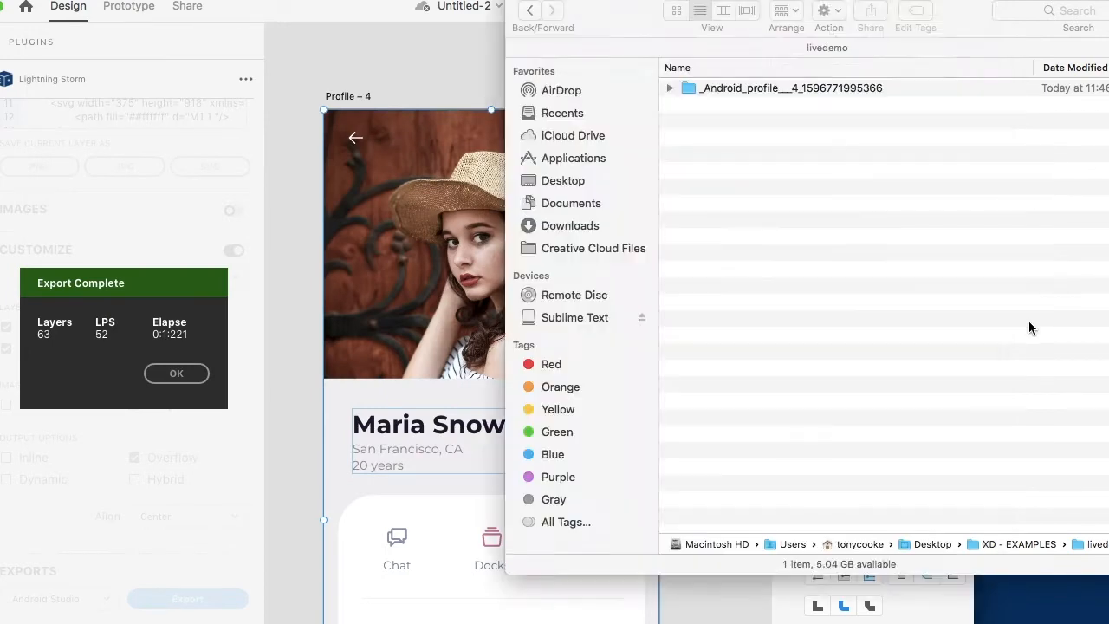
left_click(783, 87)
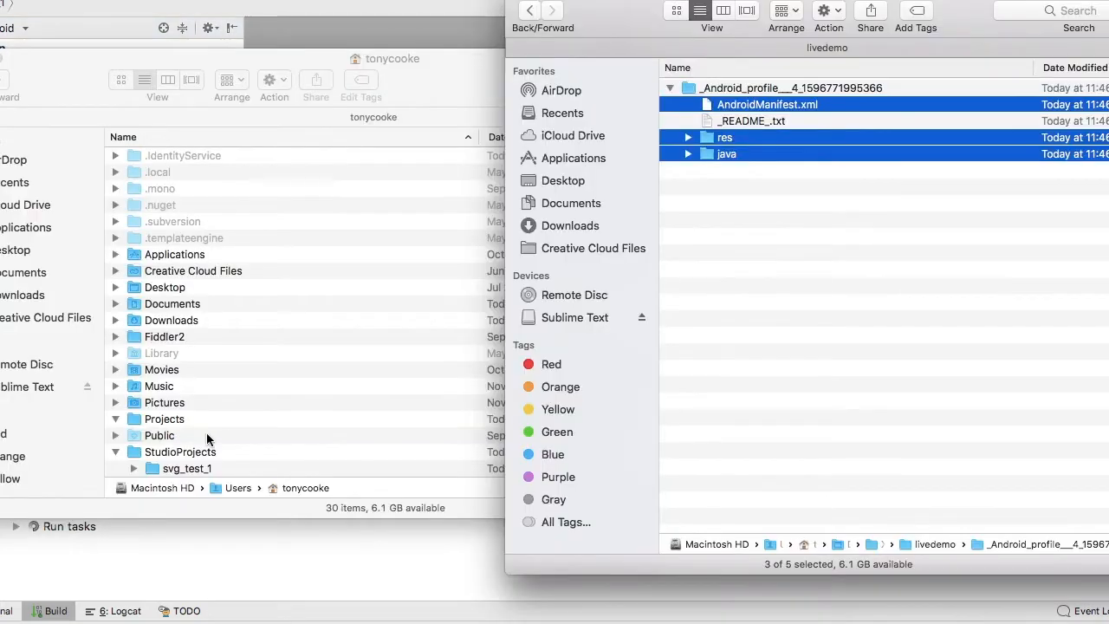
right_click(287, 239)
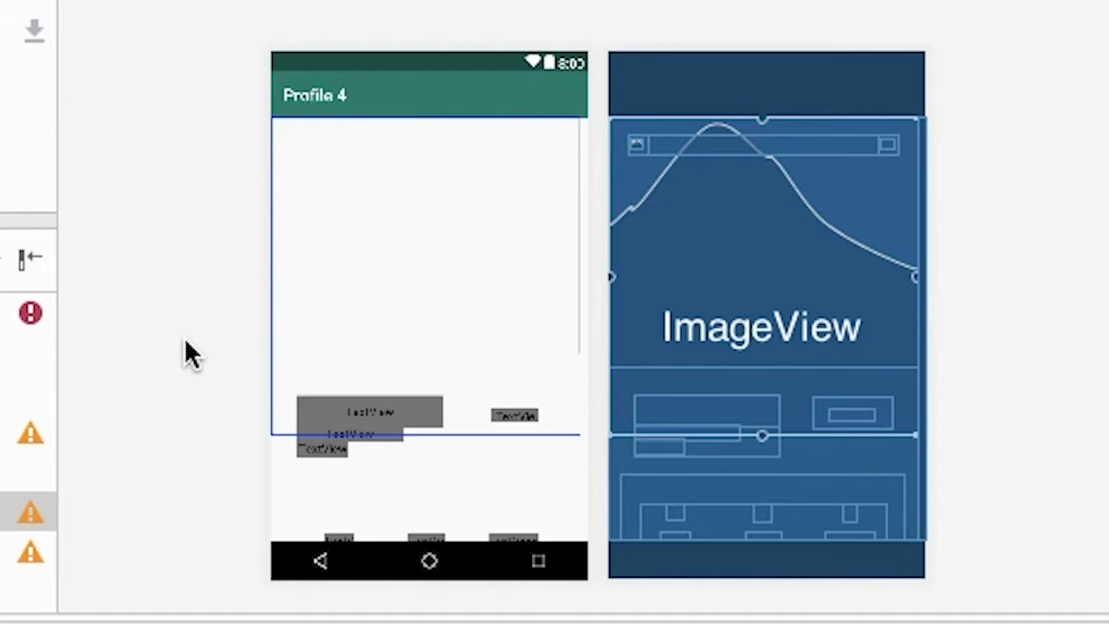
mouse_move(147, 355)
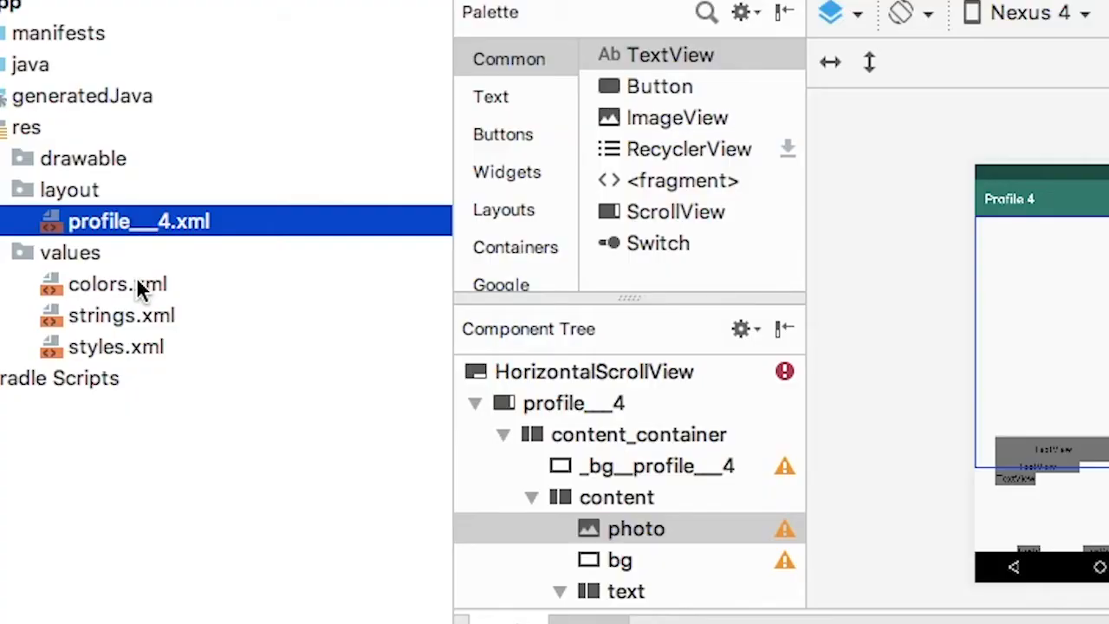
Suppress the missing default resource warning on _bg__profile__4_color in colors.xml and return to the layout
double_click(118, 284)
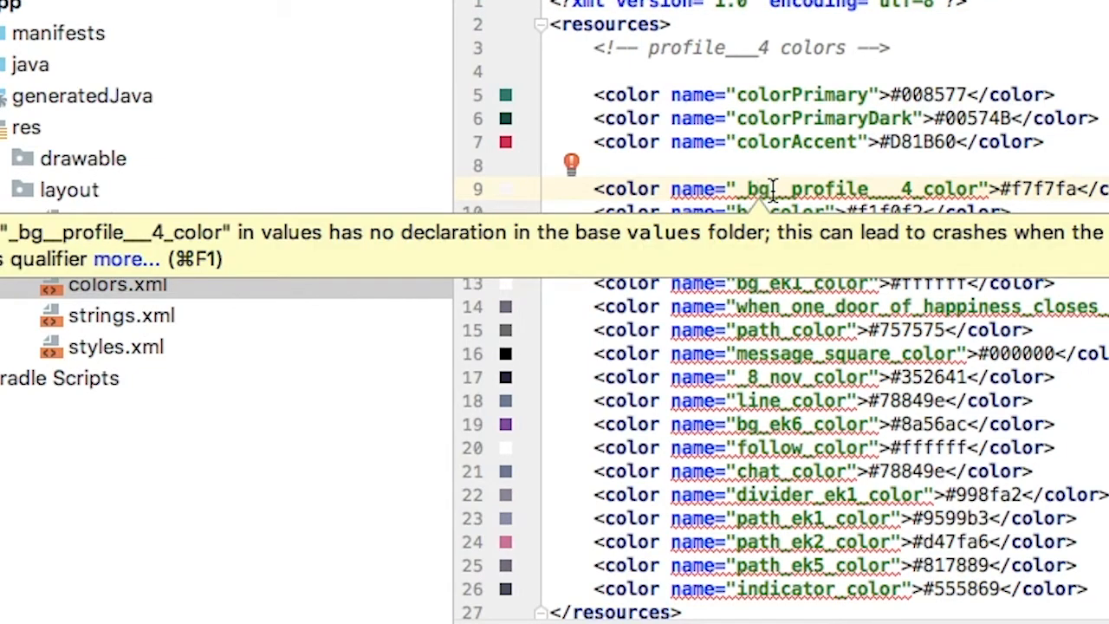
mouse_move(749, 165)
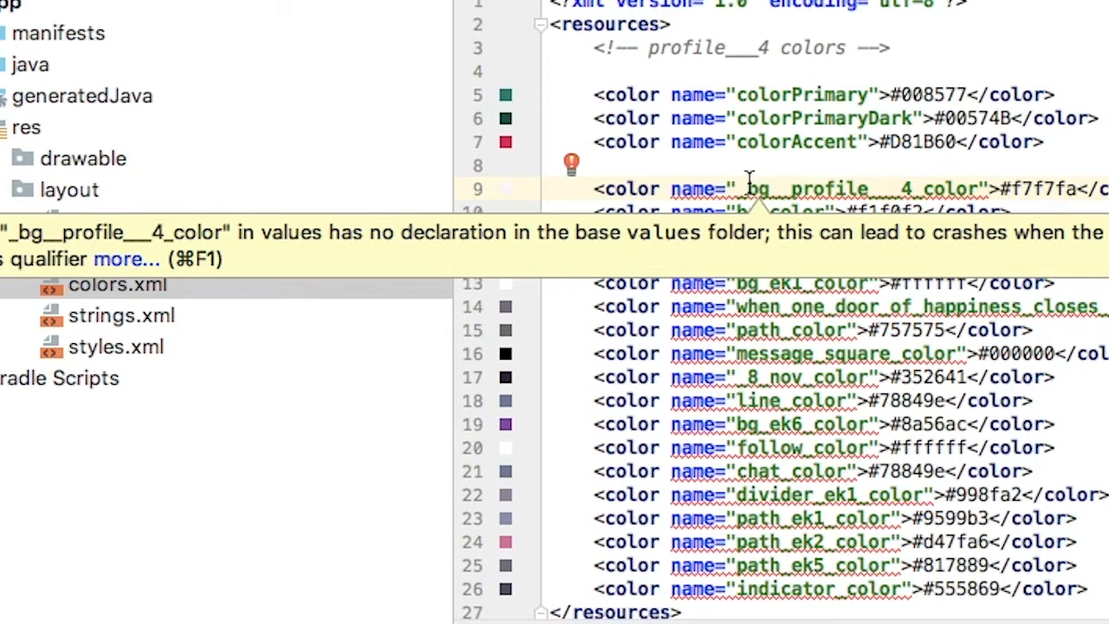
left_click(572, 163)
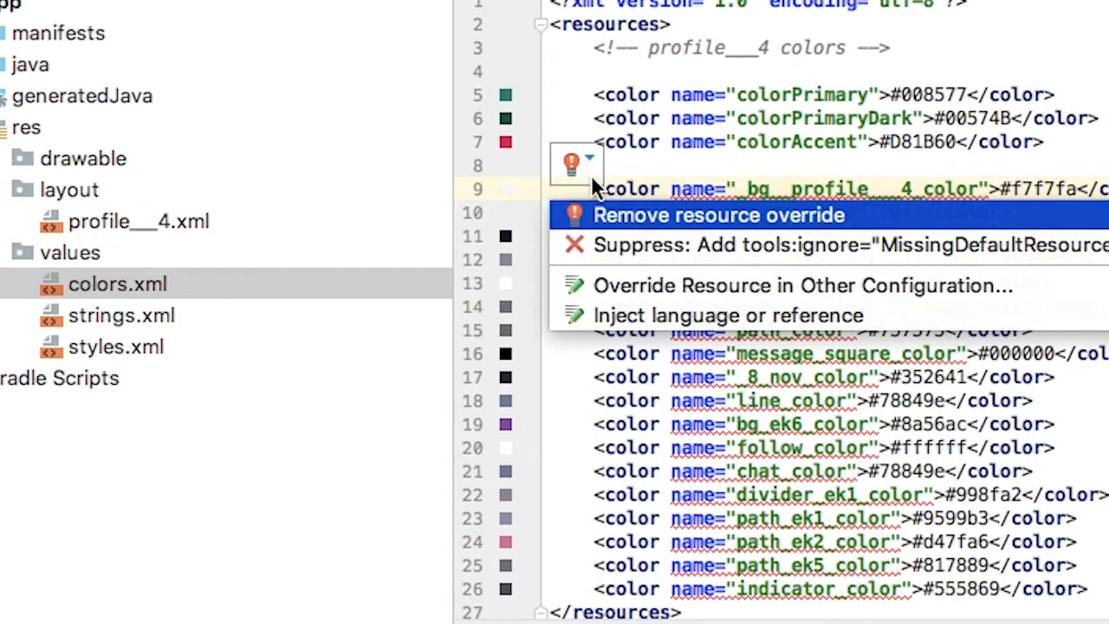
left_click(720, 245)
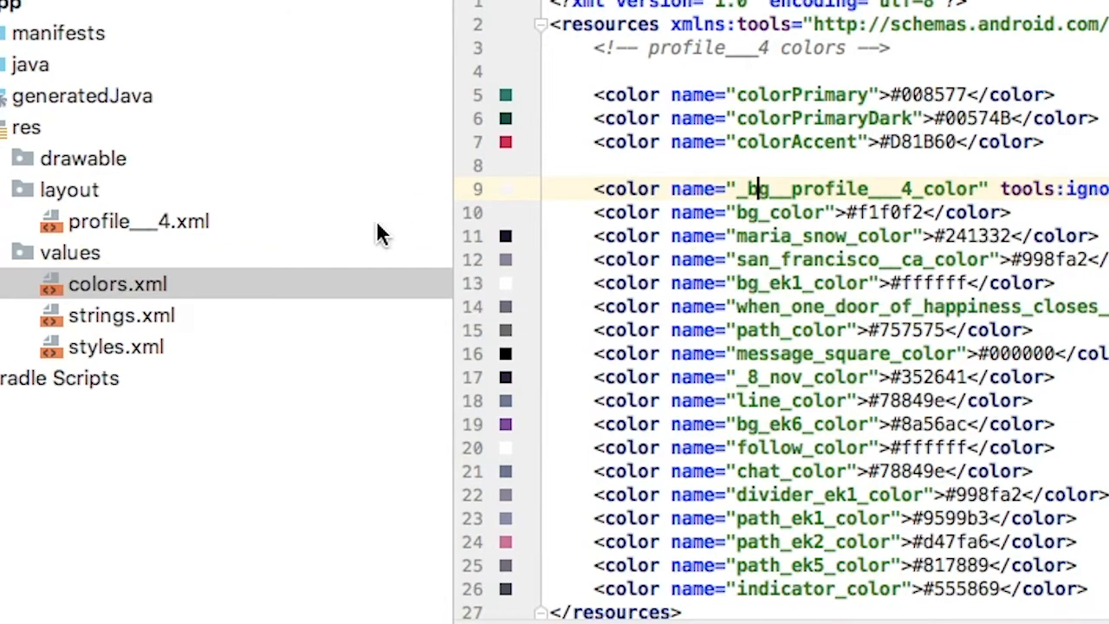
left_click(121, 315)
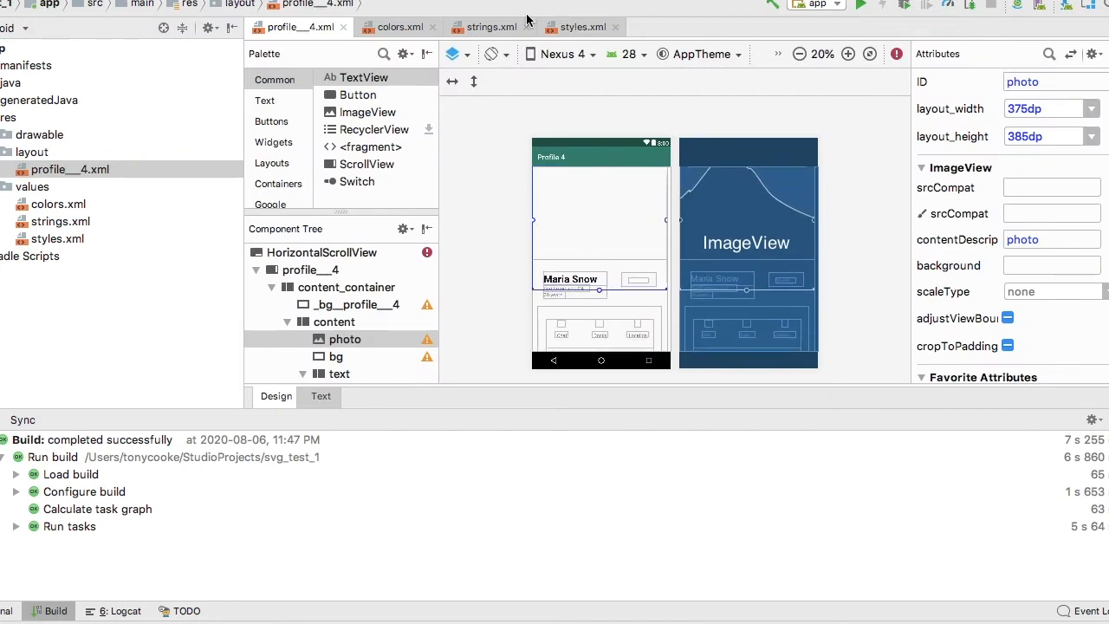
Run Make Project from the Build menu and open strings.xml
left_click(361, 16)
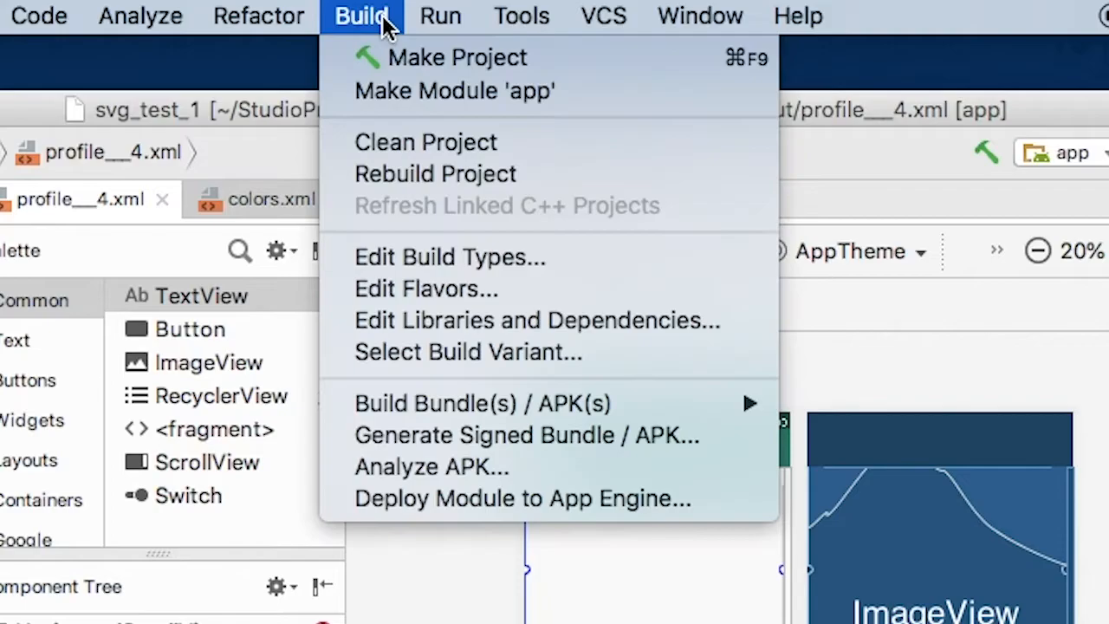
left_click(456, 57)
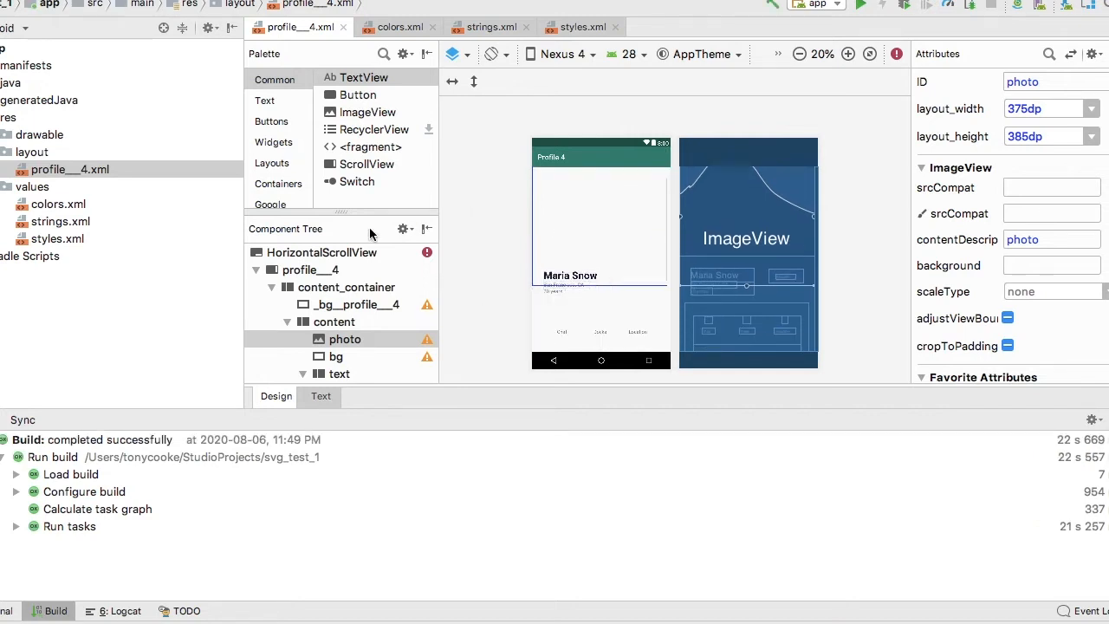
left_click(55, 205)
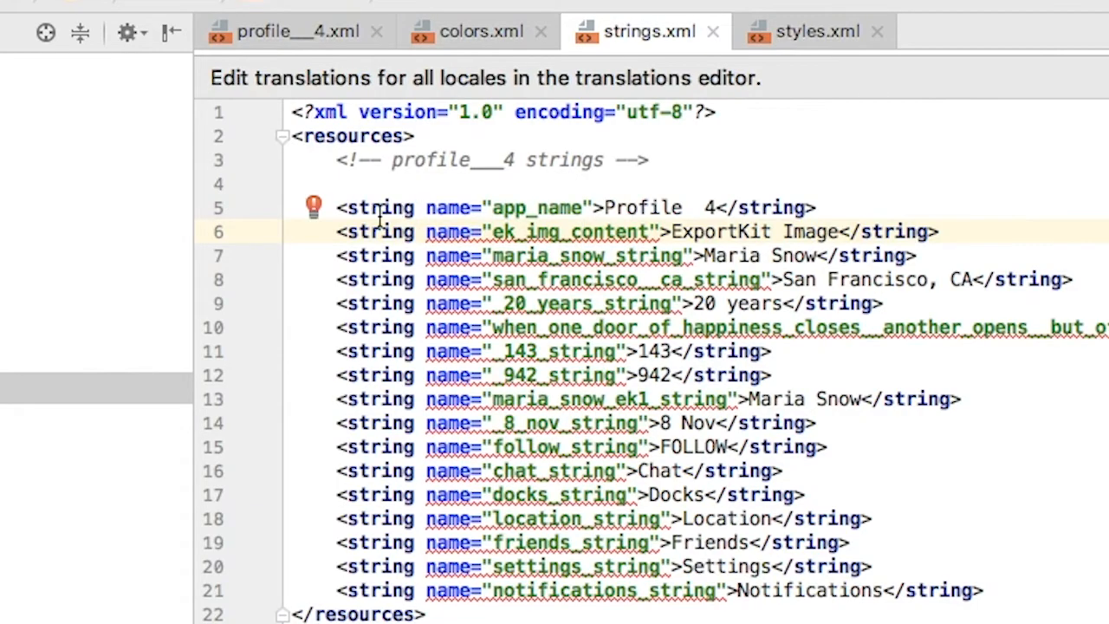
Add tools:ignore="ExtraTranslation" to ek_img_content and zoom the profile__4.xml preview
left_click(316, 208)
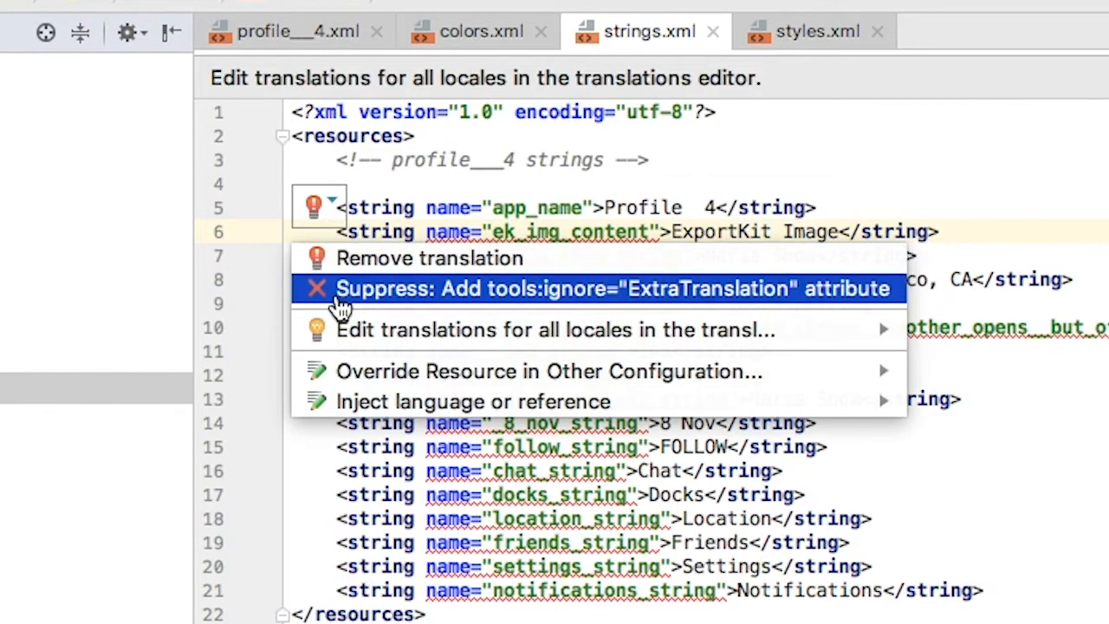
left_click(607, 288)
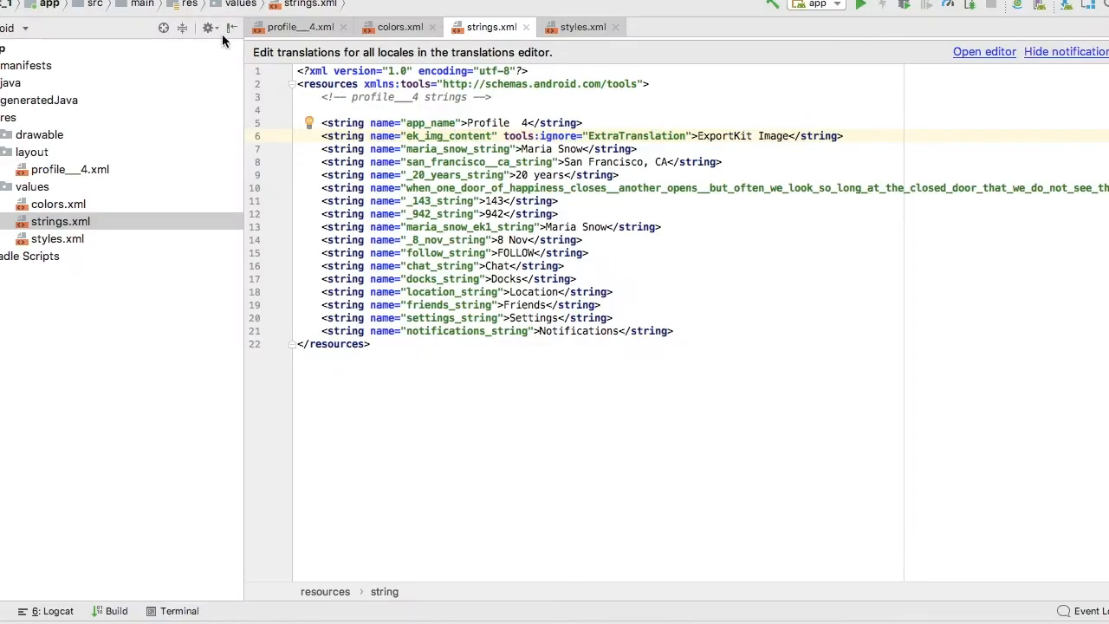
left_click(298, 27)
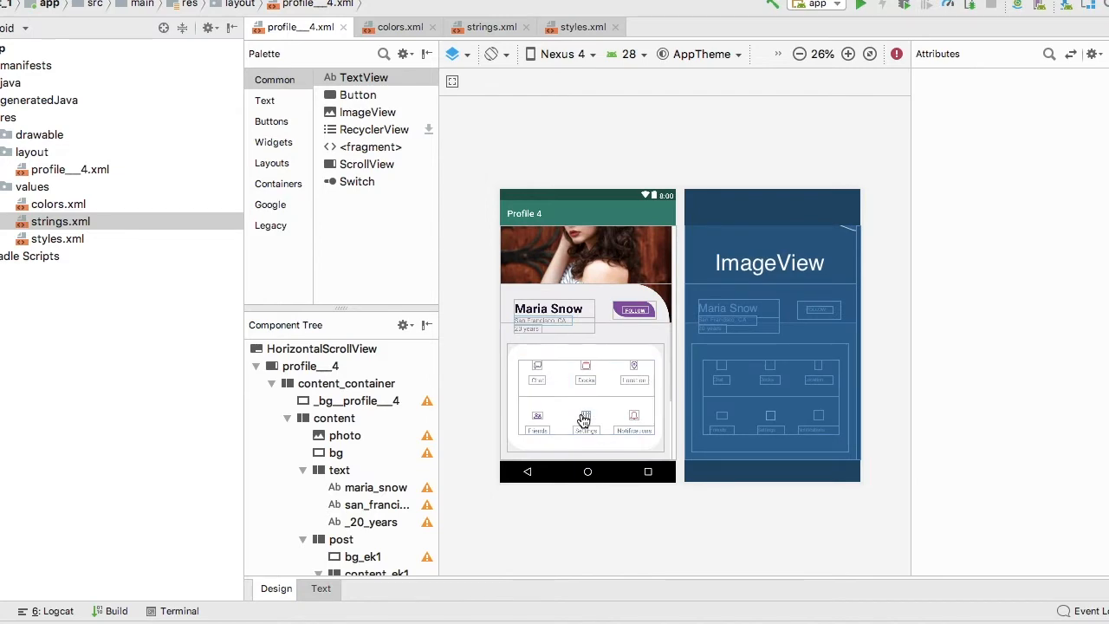
left_click(848, 54)
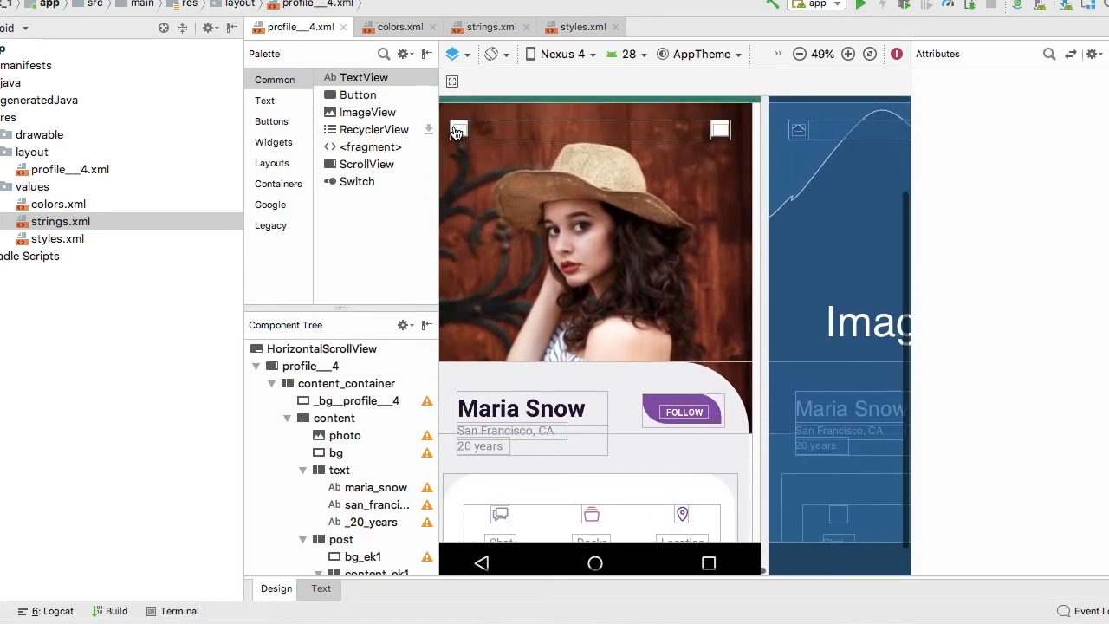
scroll("down", 3)
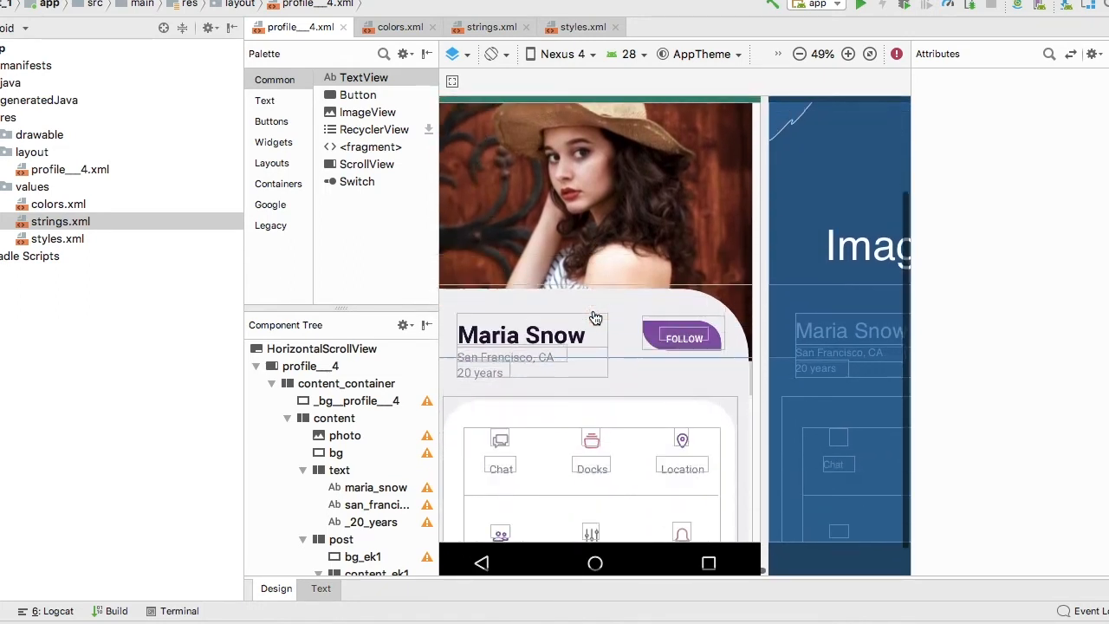
scroll("down", 3)
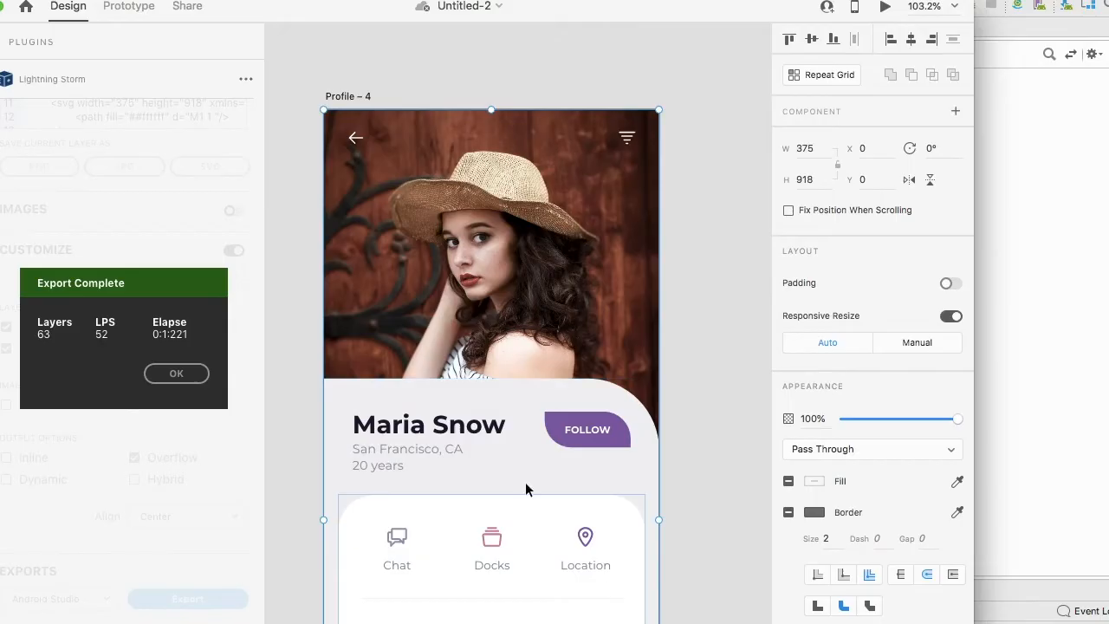
mouse_move(177, 375)
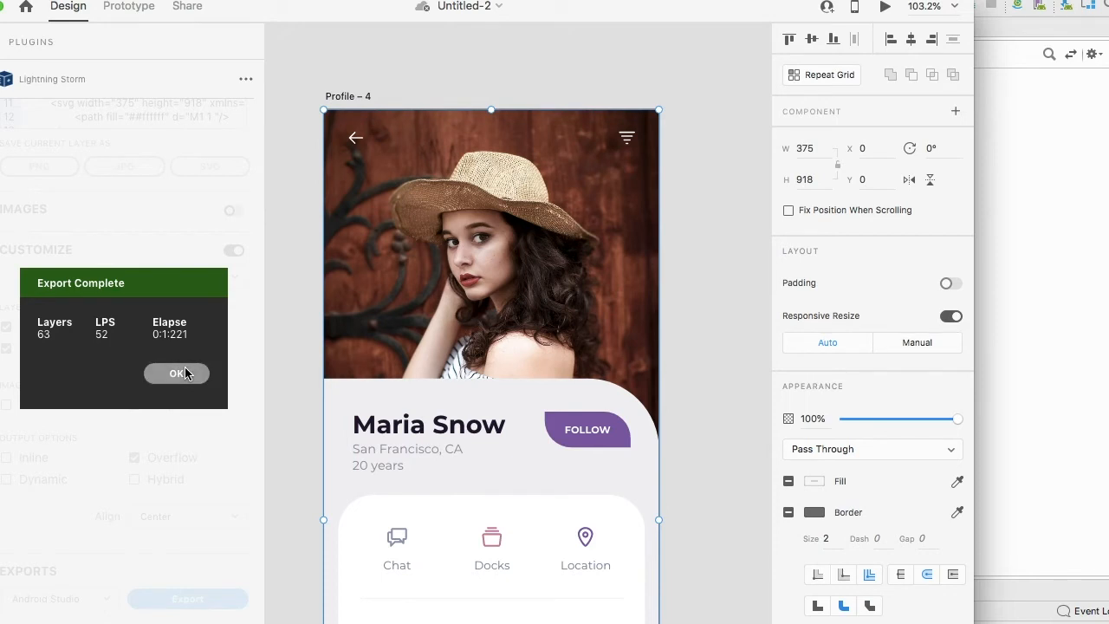
Acknowledge the Export Complete notice with OK in the Lightning Storm panel
left_click(177, 374)
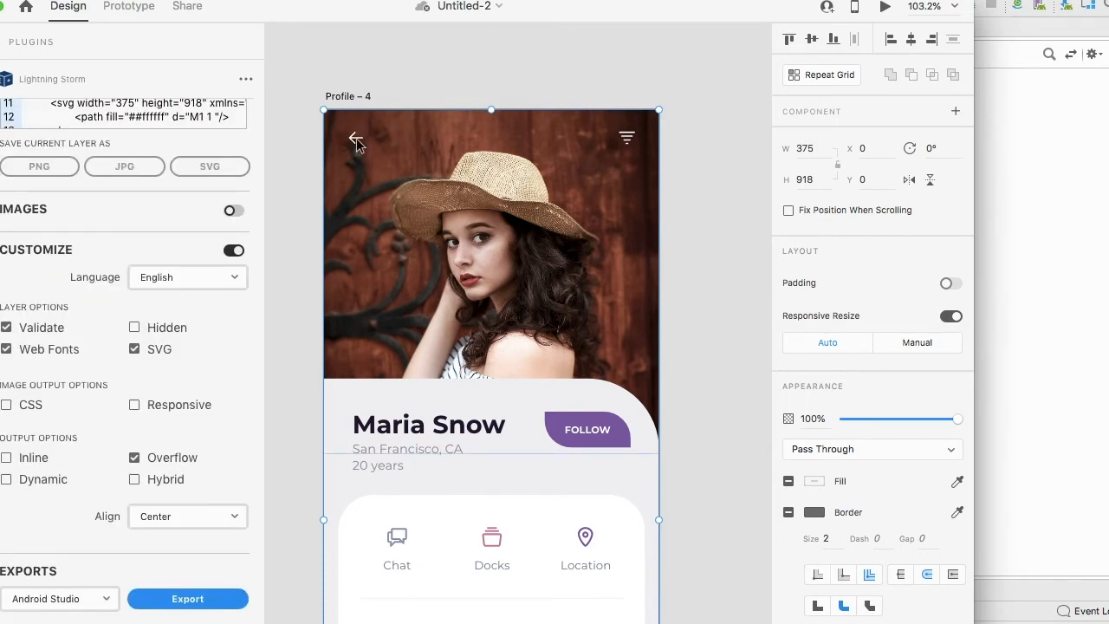
mouse_move(356, 142)
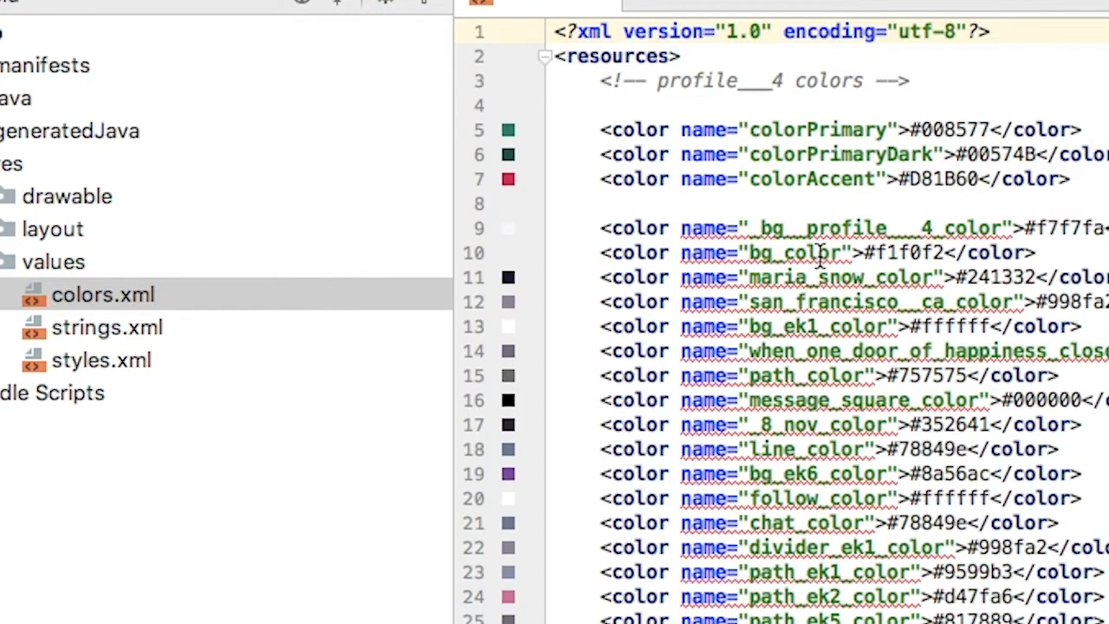
Suppress the __bg__profile__4_color warning with tools:ignore and switch to strings.xml
left_click(806, 227)
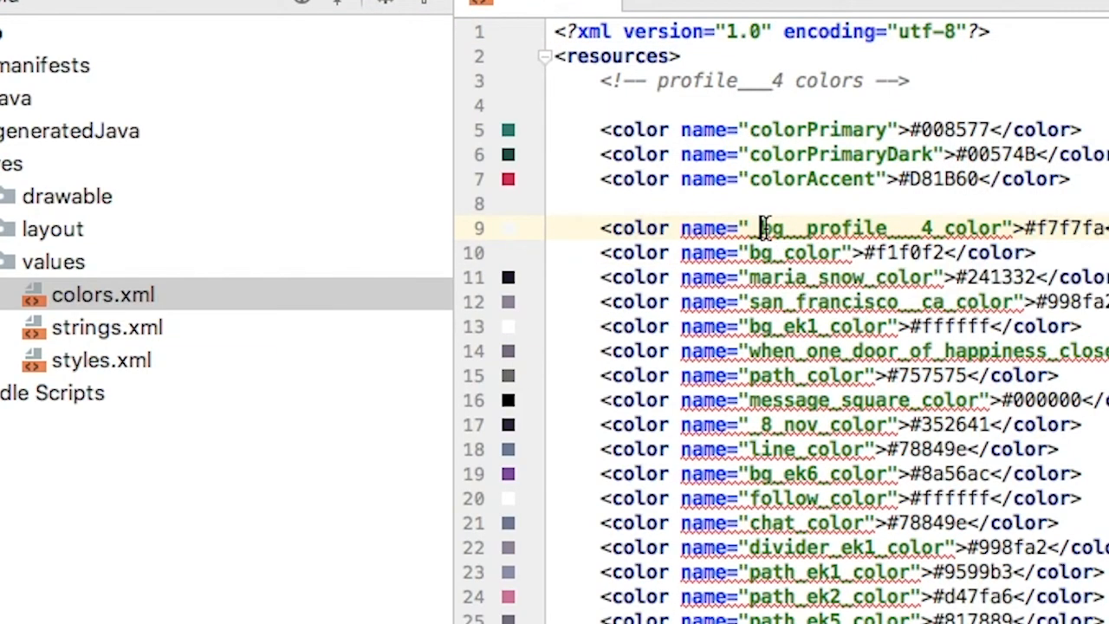
left_click(573, 201)
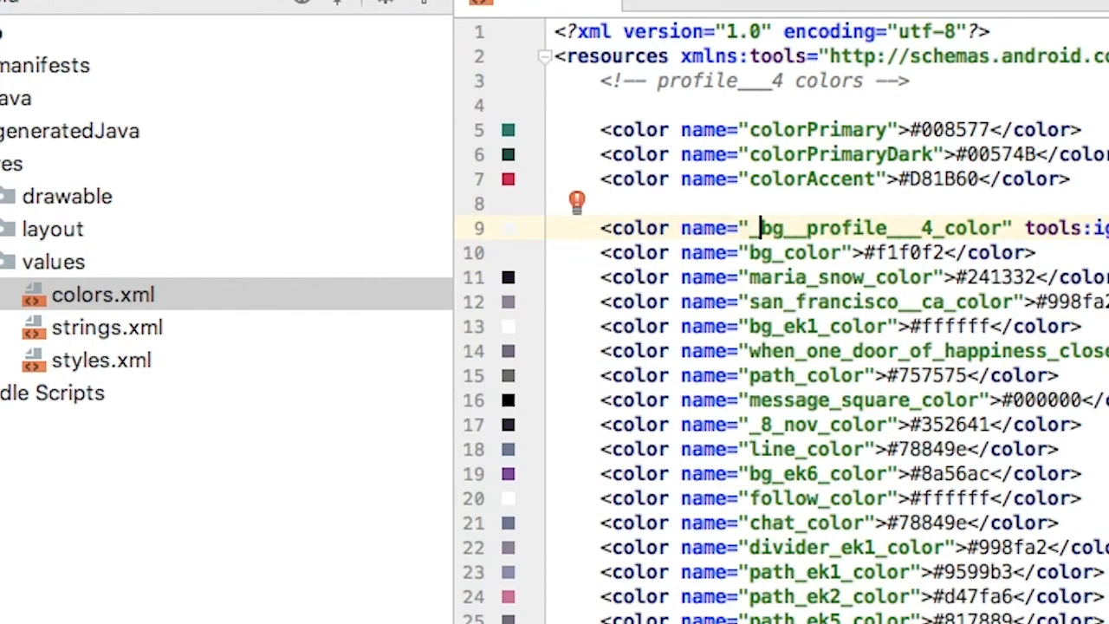
left_click(106, 328)
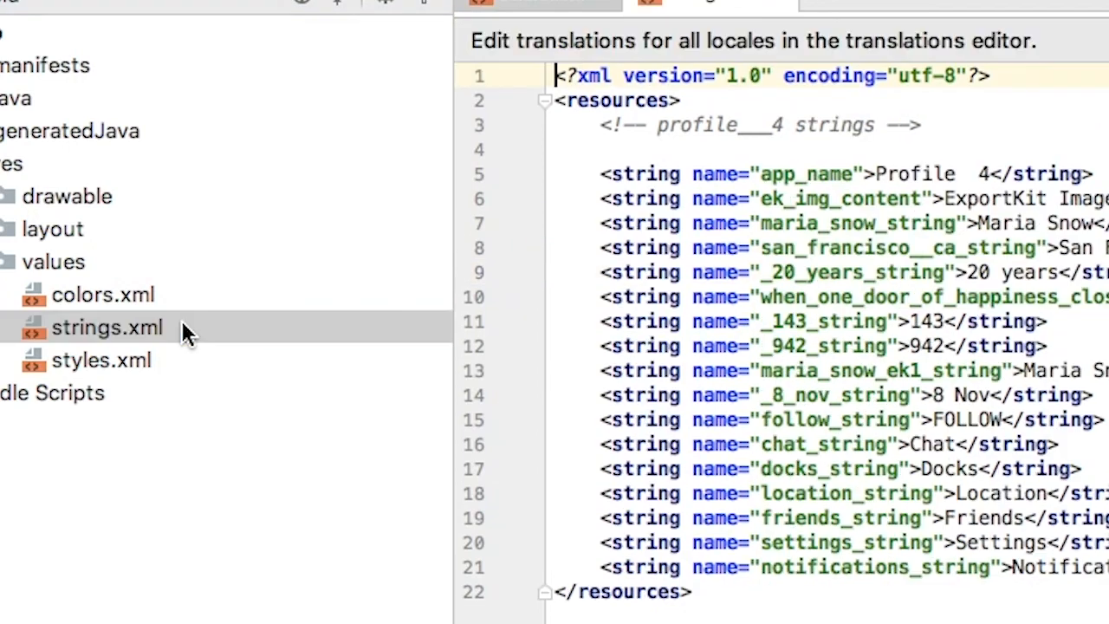
left_click(823, 198)
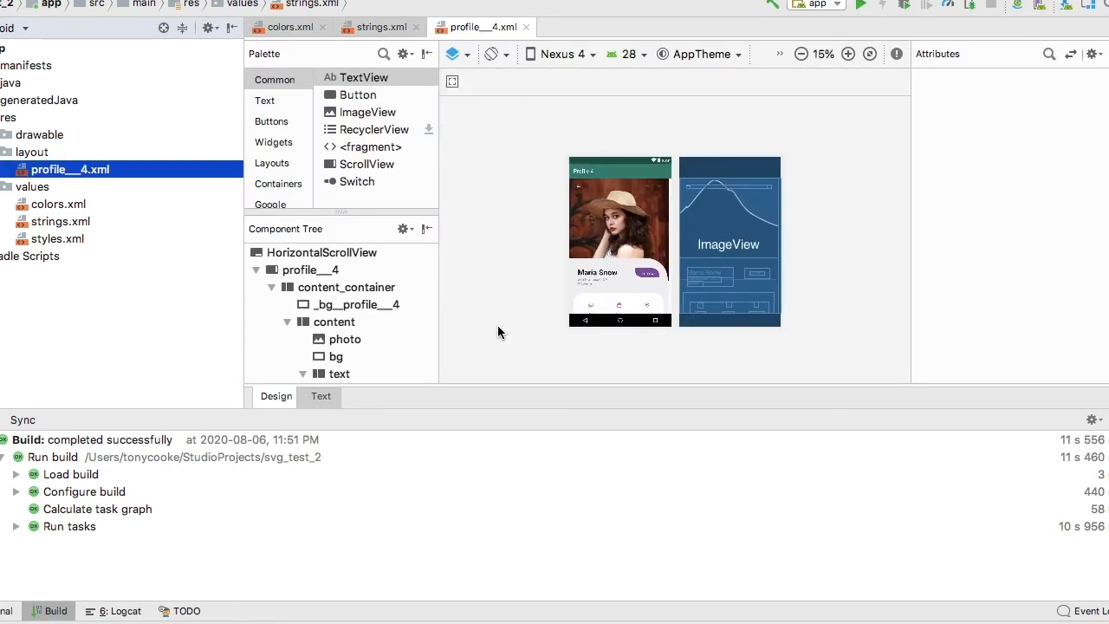
Zoom in twice on the profile__4 preview and scroll to show the title bar
left_click(846, 54)
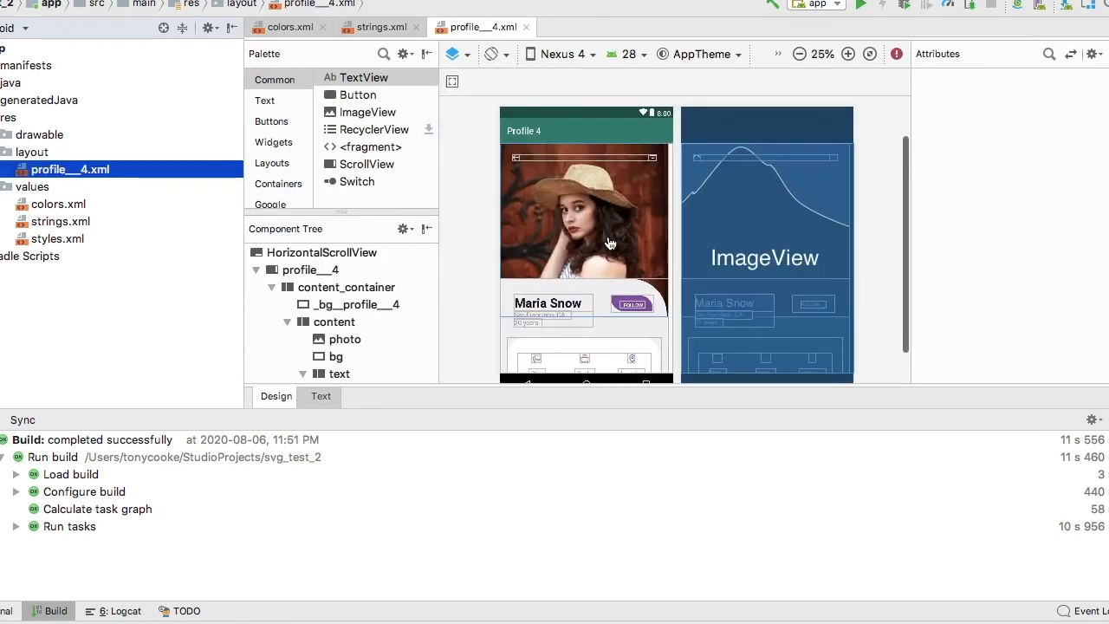
left_click(848, 54)
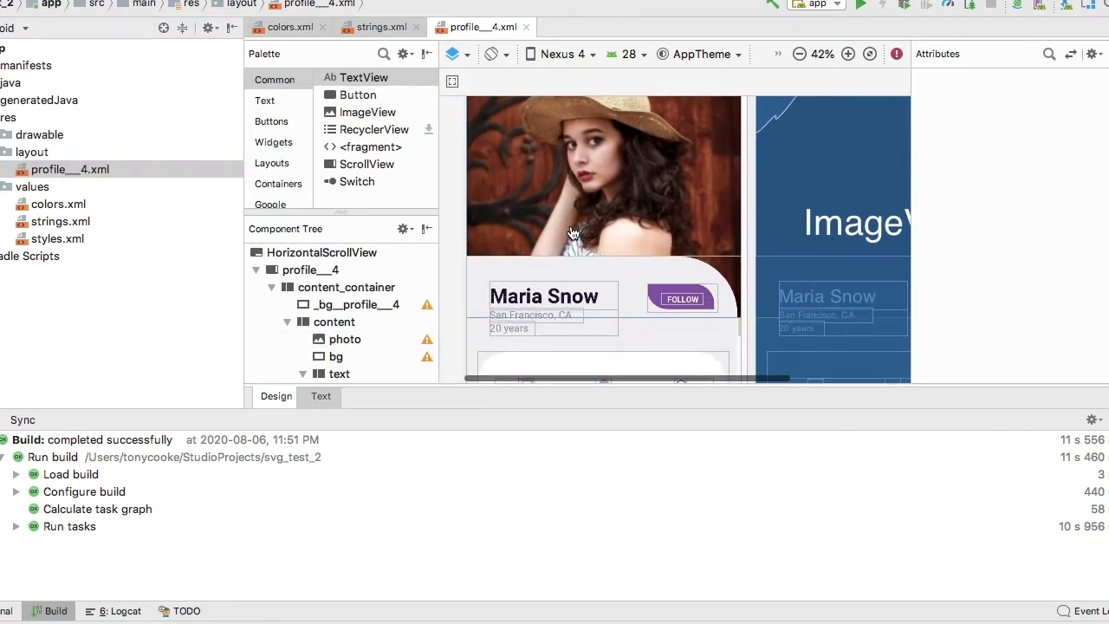
scroll("down", 3)
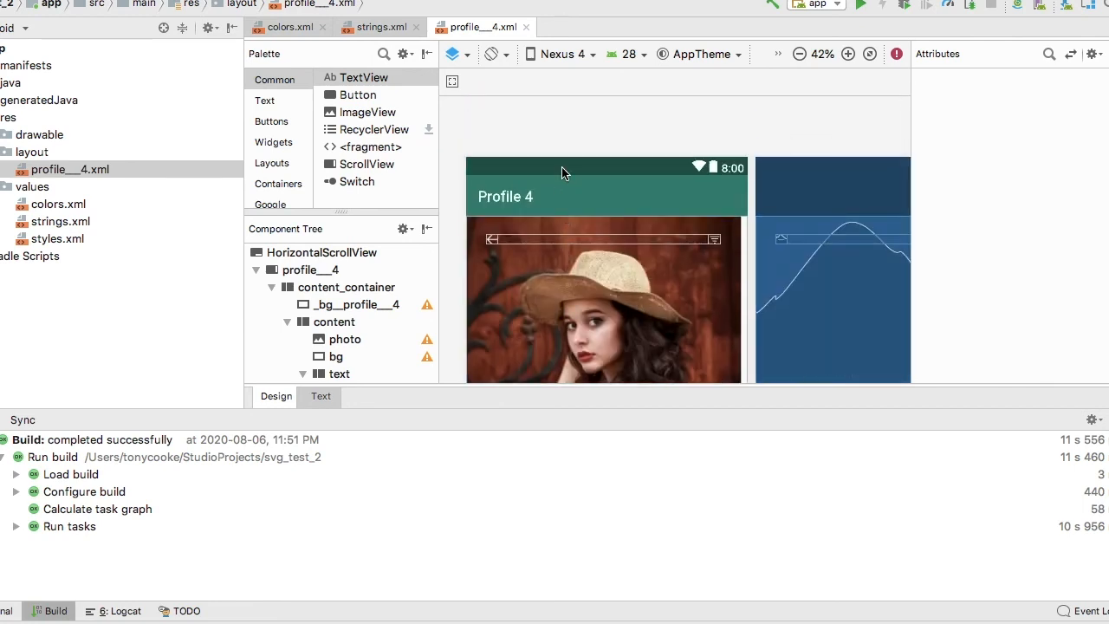
mouse_move(693, 173)
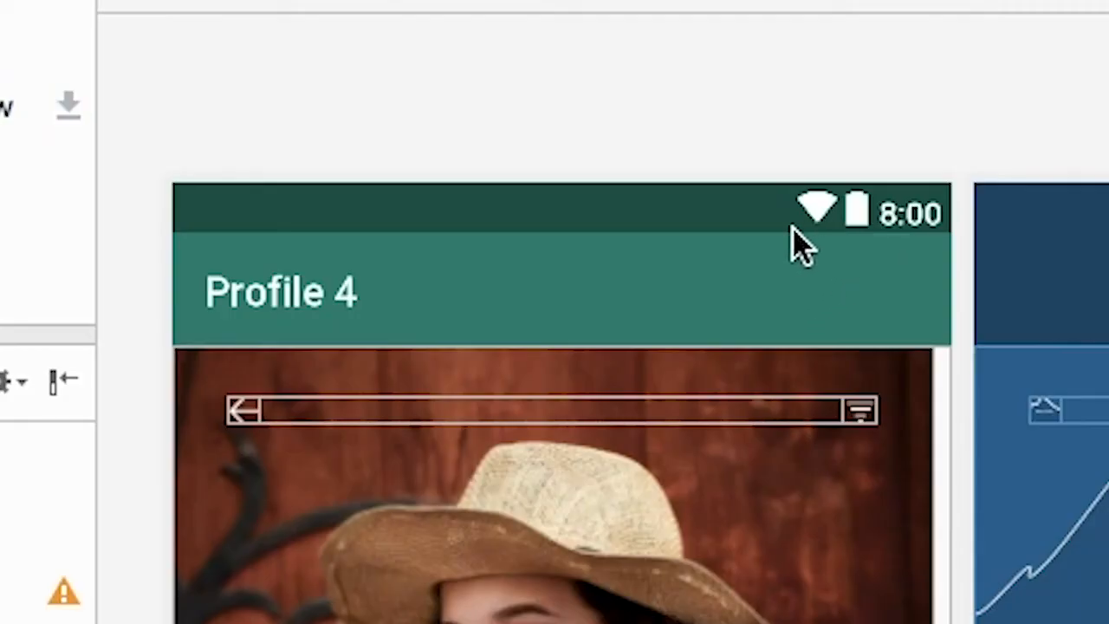
mouse_move(644, 338)
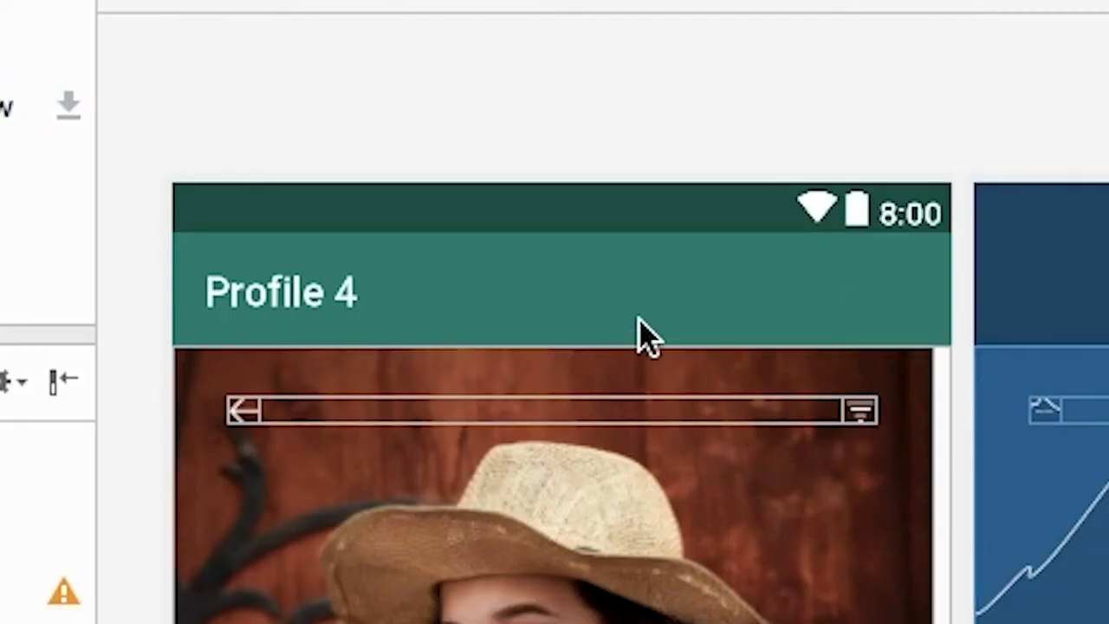